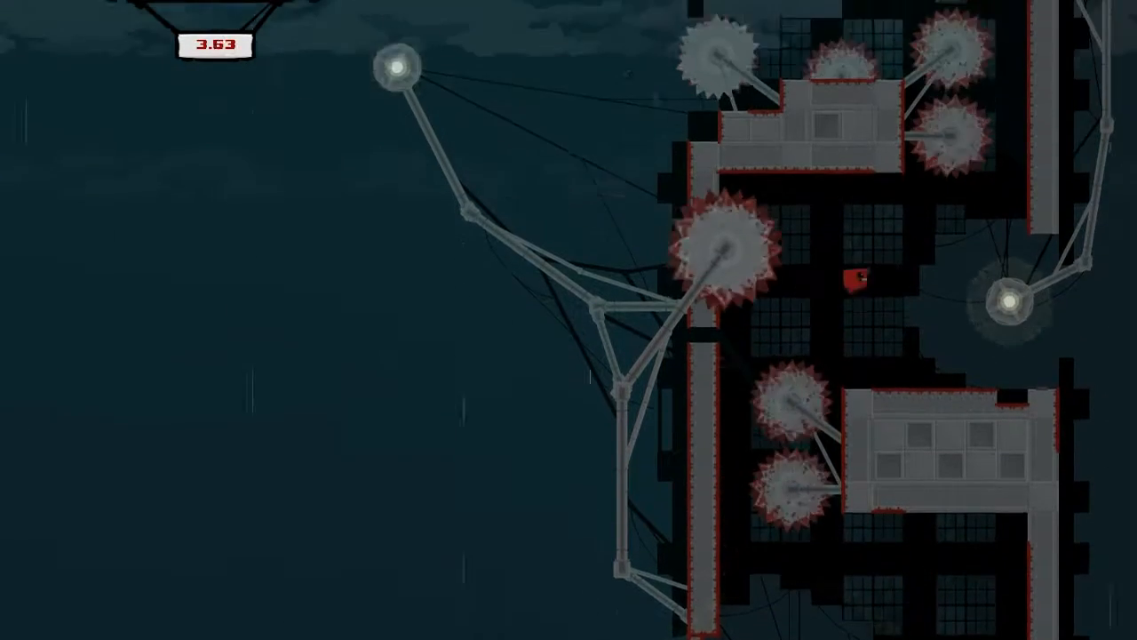
# - Pause the sawblade stage briefly before wall-jumping up past the blades to the goal
pyautogui.press('Escape')
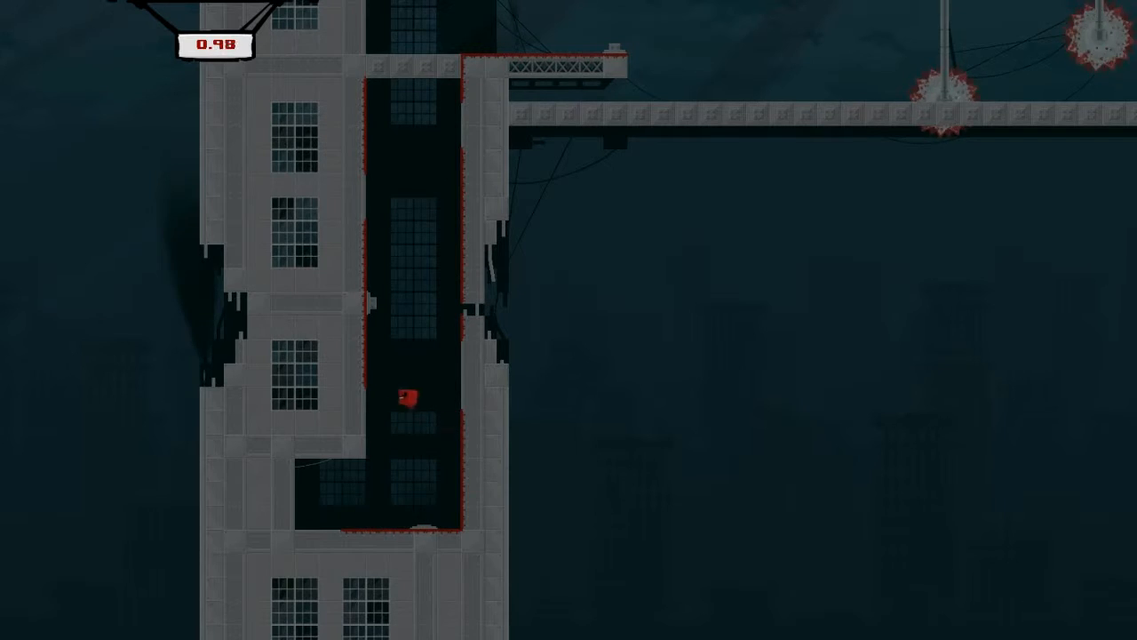
# - Jump up the narrow tower shaft between the grey buildings, retrying after a death
pyautogui.press('up')
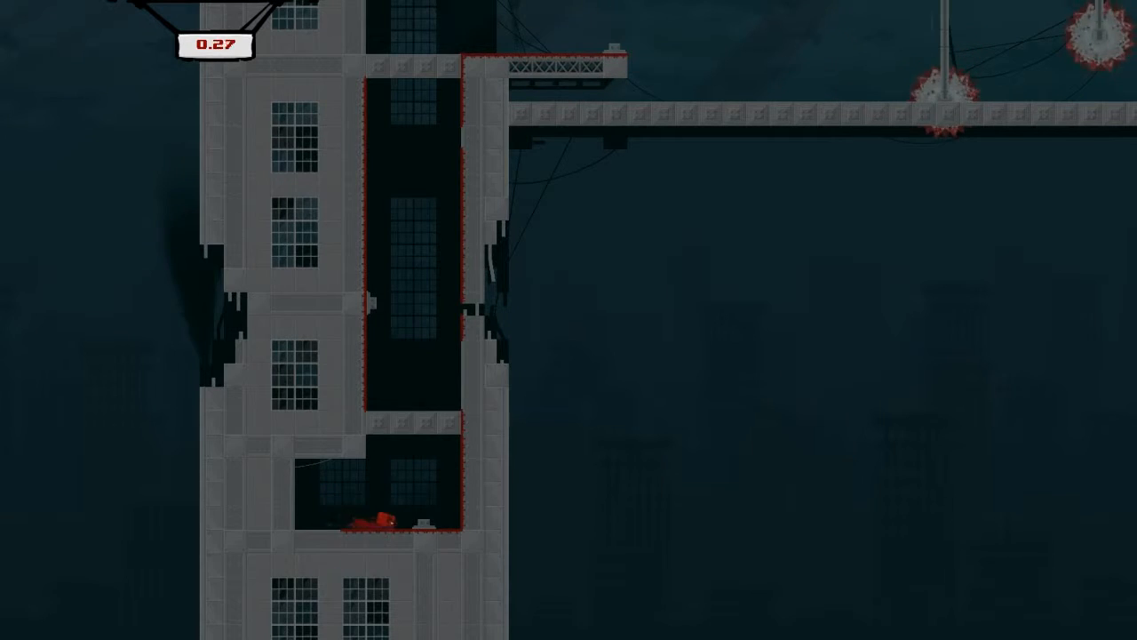
pyautogui.press('up')
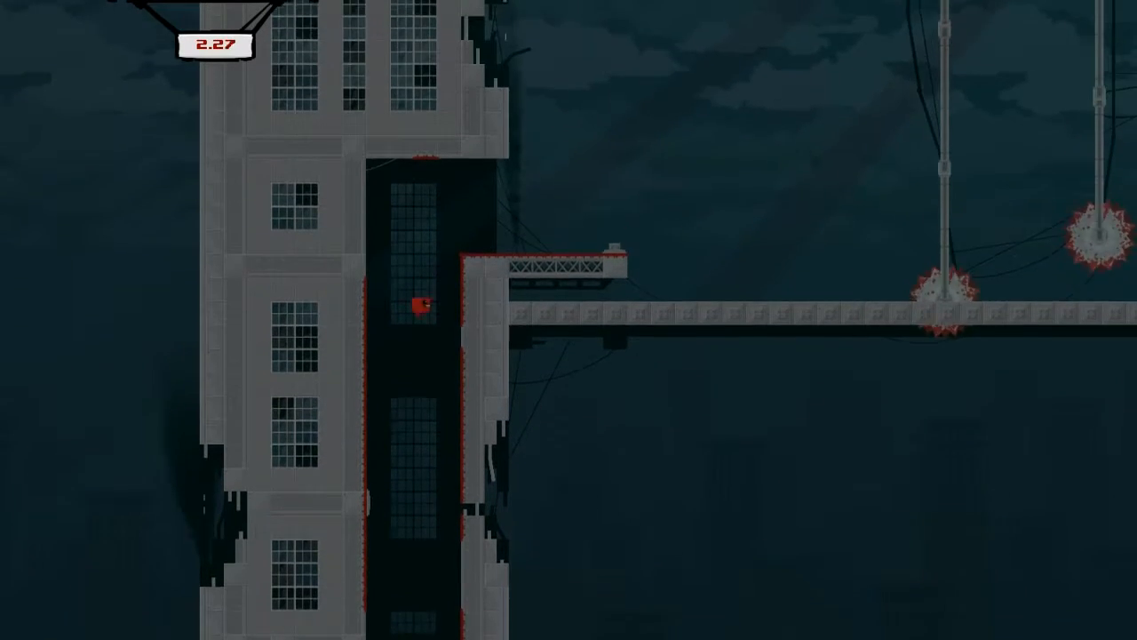